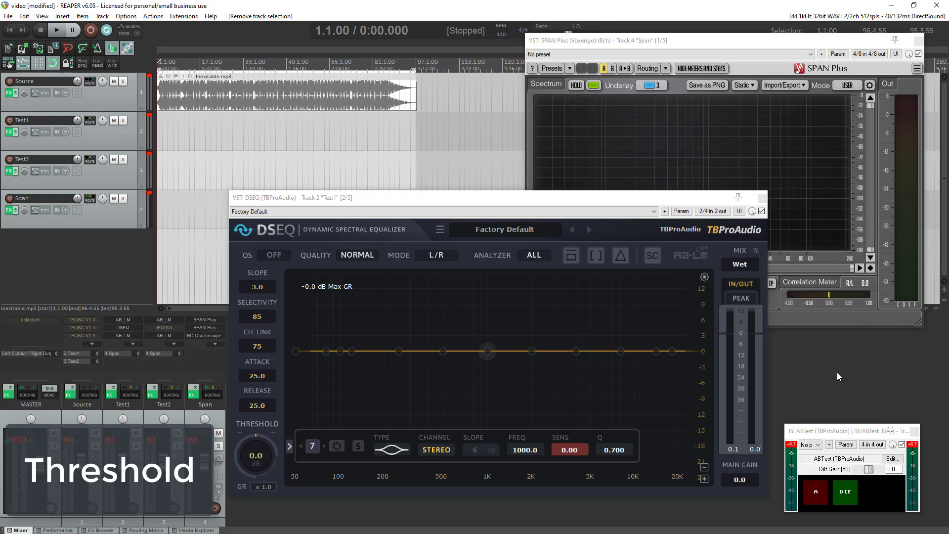
During playback, sweep DSEQ's threshold through -6, -12 and about -21 dB to hear growing gain reduction
click(56, 30)
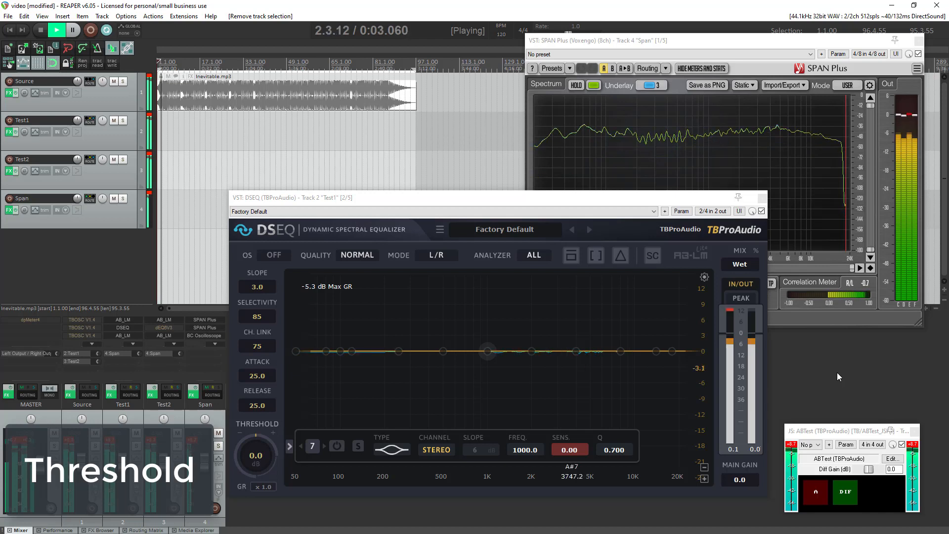
drag(255, 451, 255, 460)
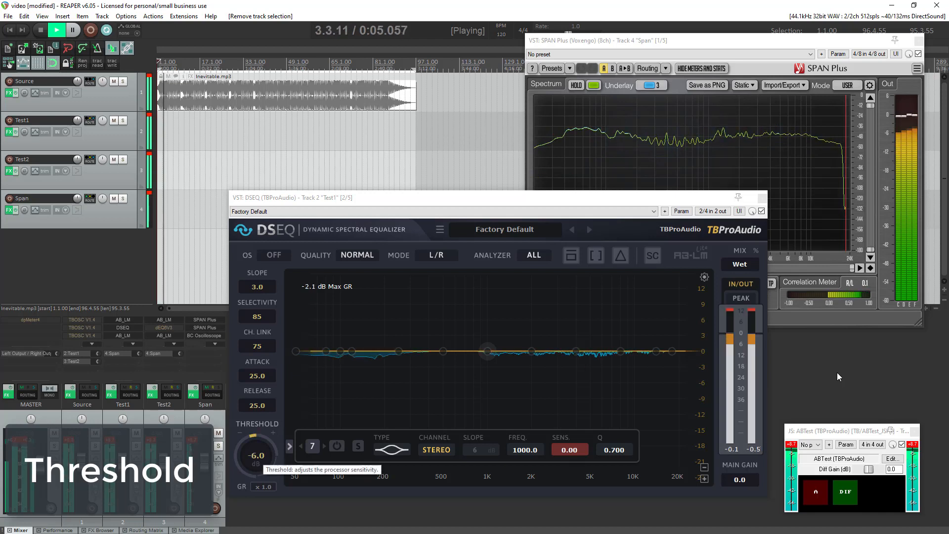
drag(256, 455, 251, 466)
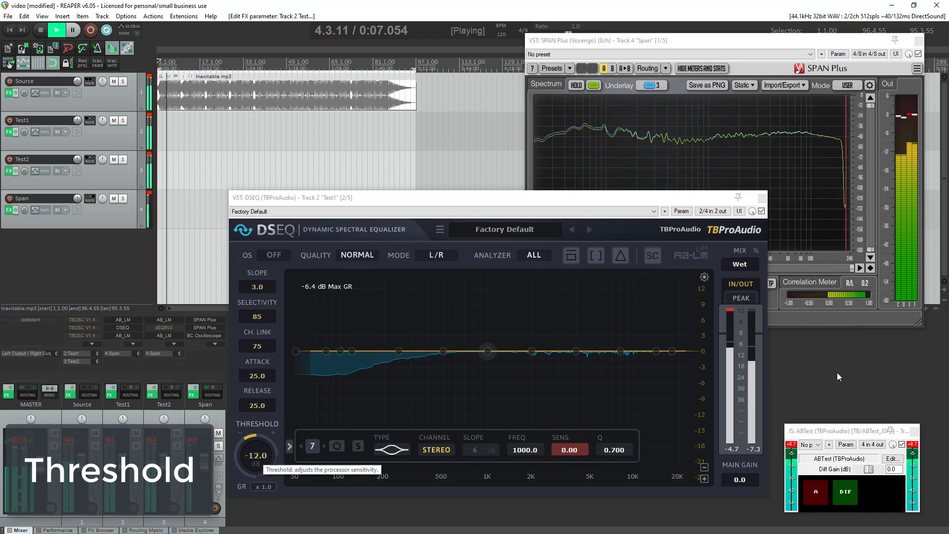
drag(256, 454, 256, 472)
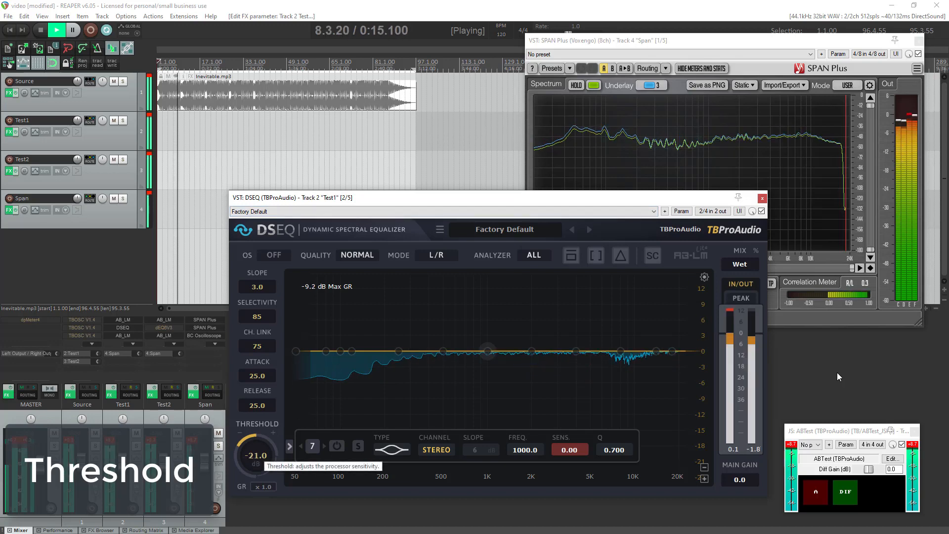
drag(257, 451, 257, 469)
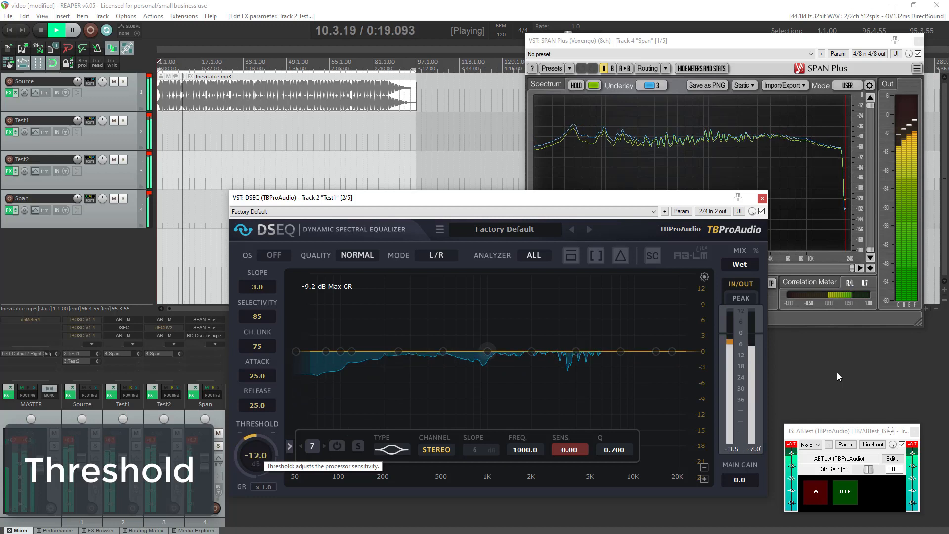
drag(256, 442, 260, 424)
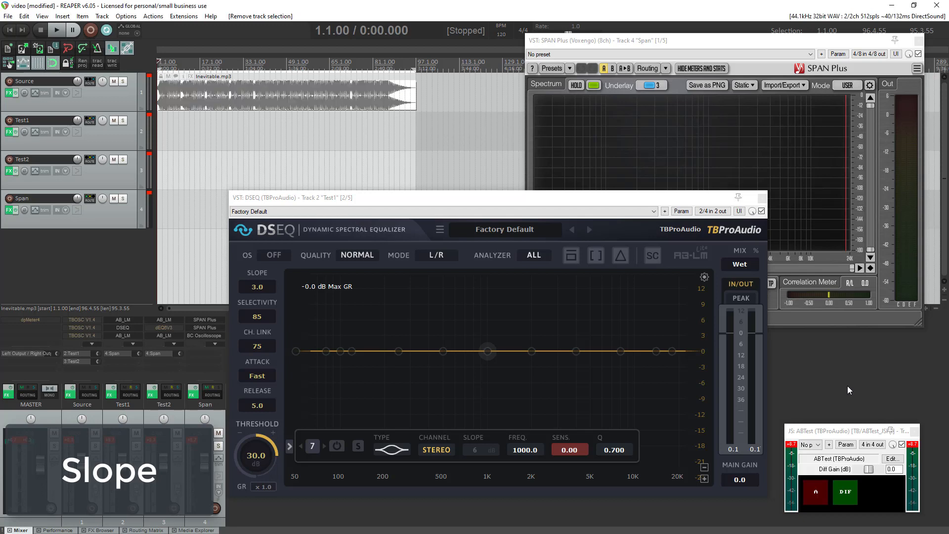
While playing, drop the threshold to 0 then -10 dB with slope at 3.0
click(56, 31)
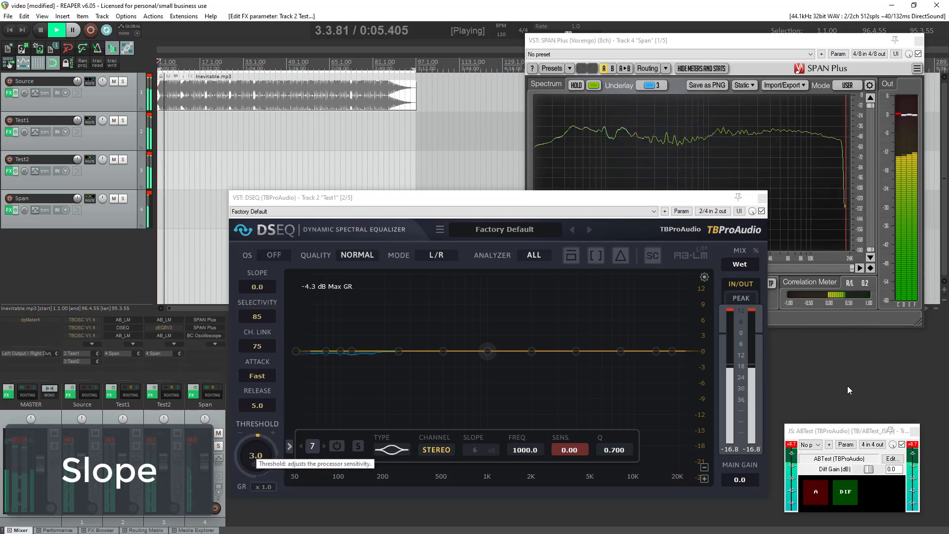
drag(257, 433, 257, 460)
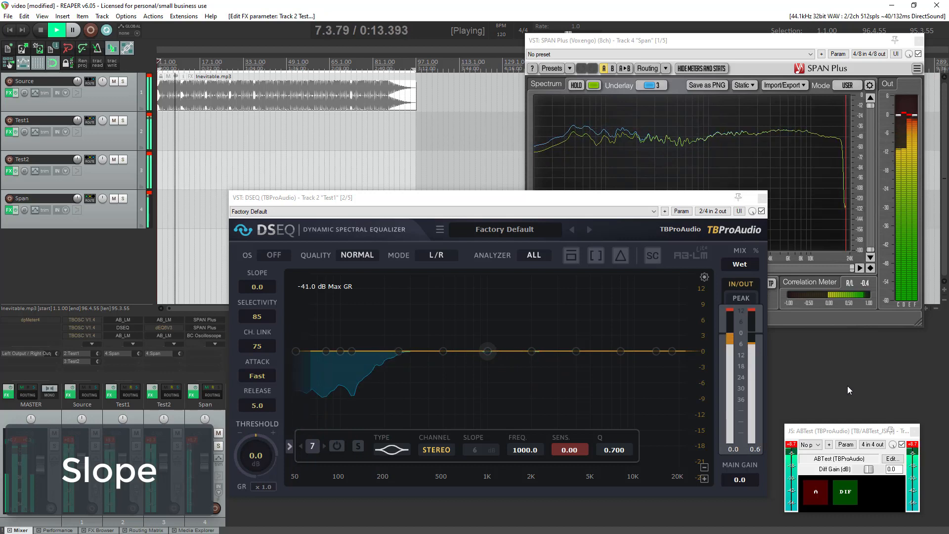
click(257, 287)
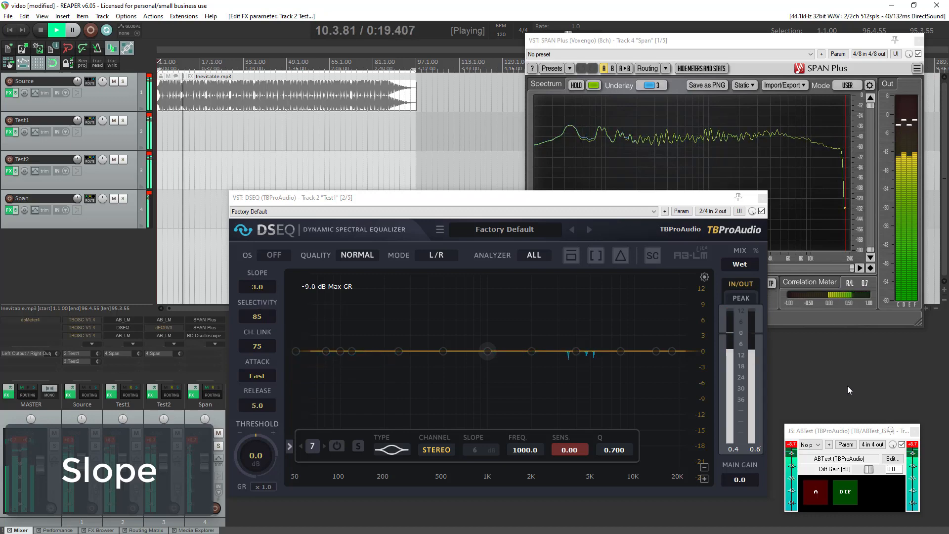
drag(255, 457, 255, 473)
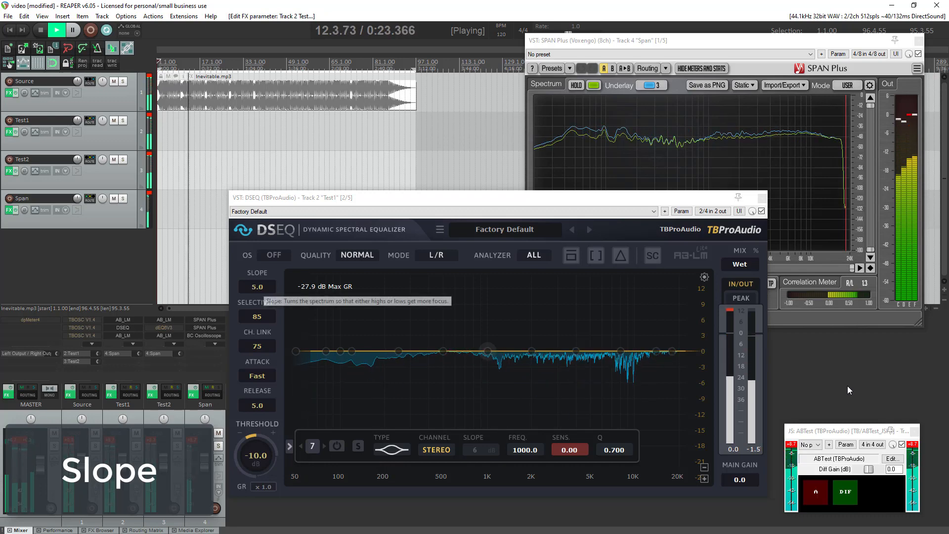
Settle the slope at 4.0 with threshold -10 dB and stop playback
drag(257, 286, 257, 266)
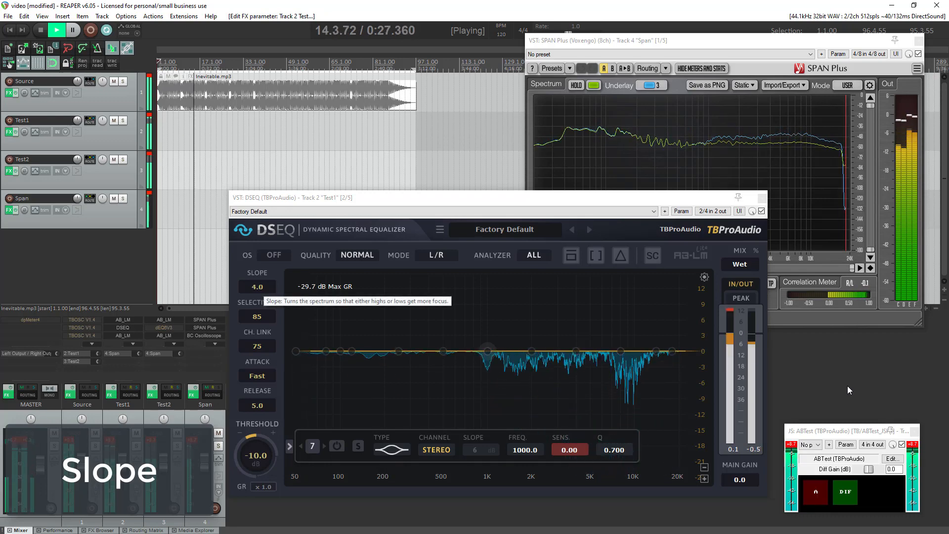
click(257, 287)
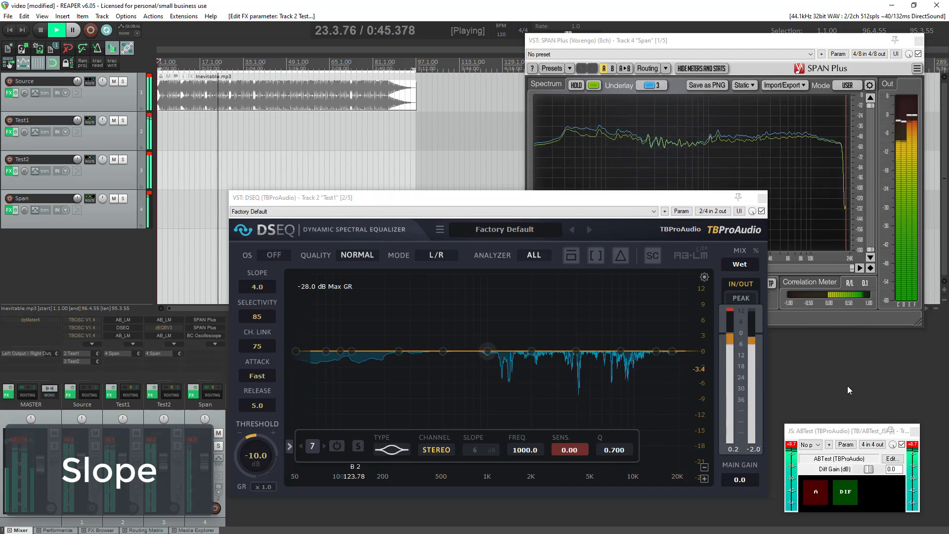
click(571, 255)
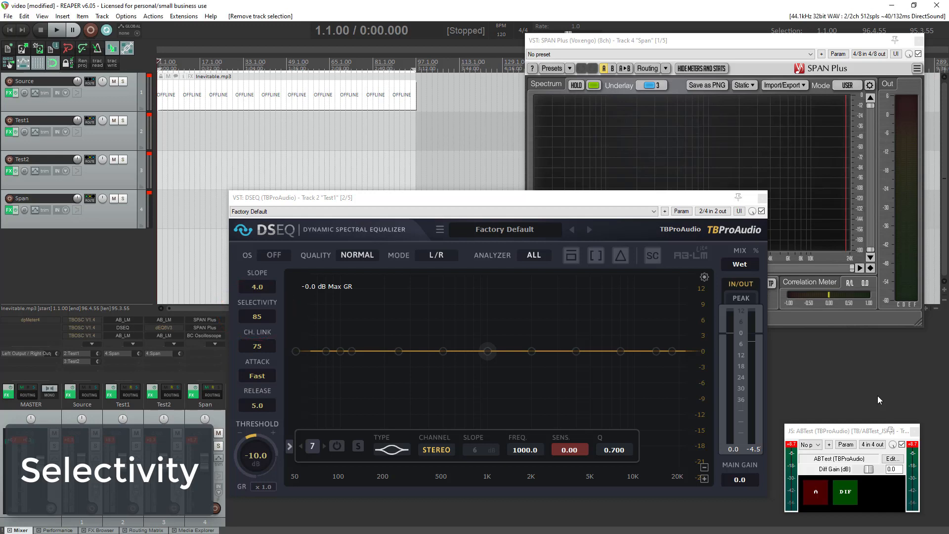
Switch DSEQ's selectivity from 85 to Sharp
click(55, 31)
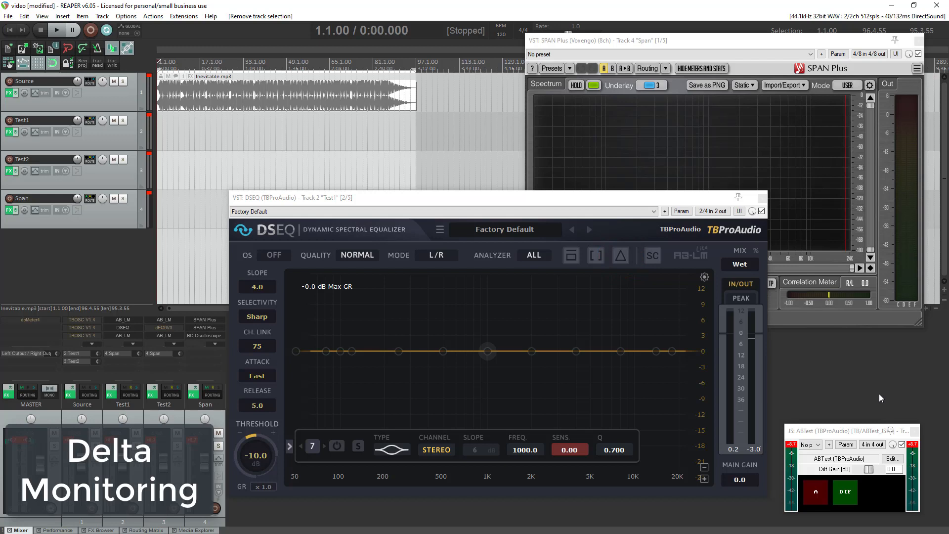
During playback, monitor DSEQ's delta signal with threshold around -5 dB, then return to normal output
click(55, 31)
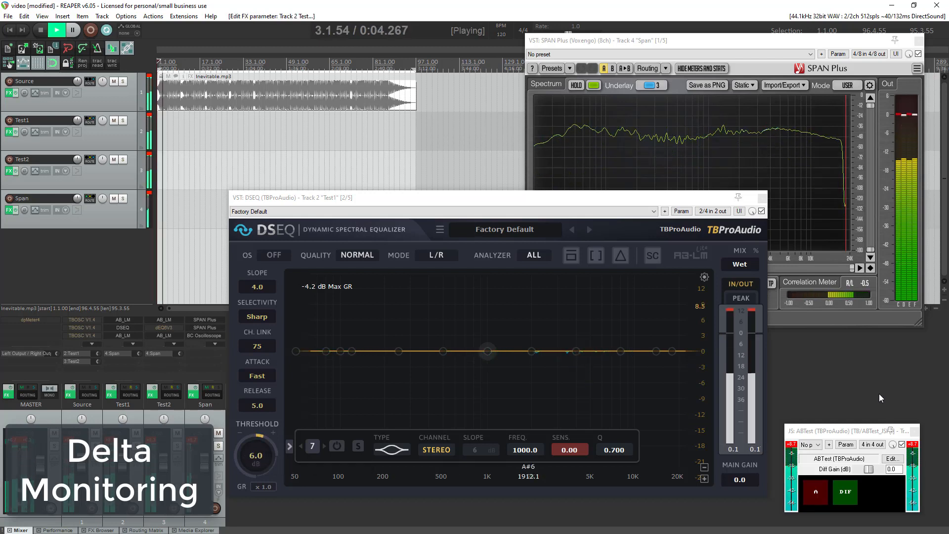
click(620, 255)
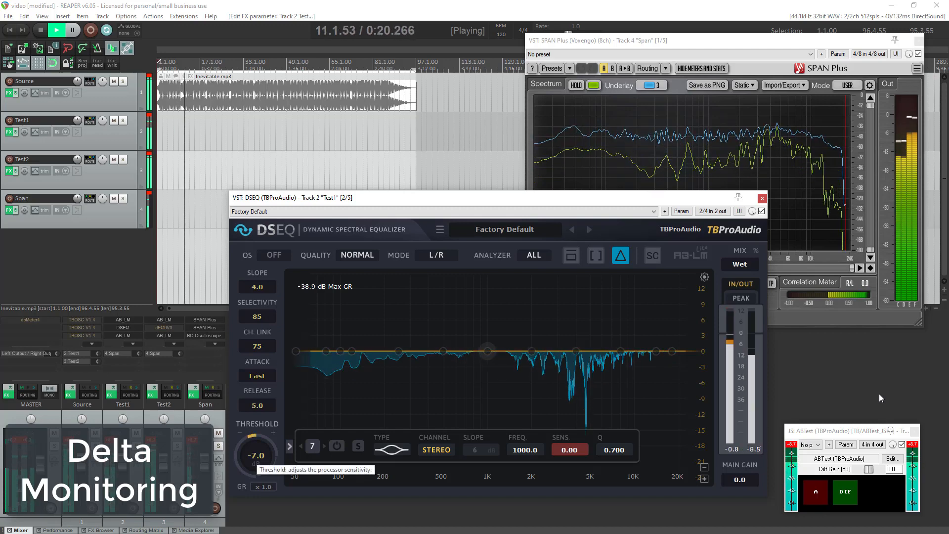
drag(257, 454, 257, 465)
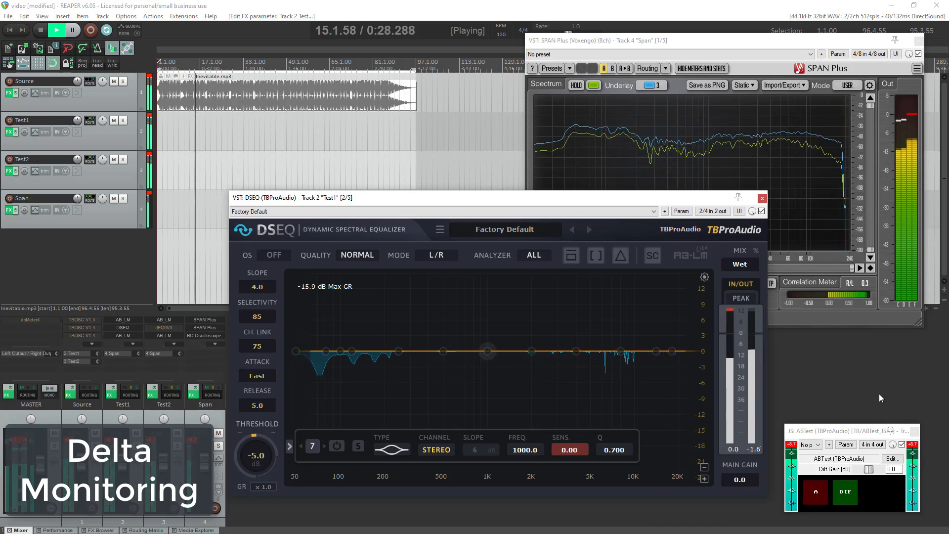
click(620, 255)
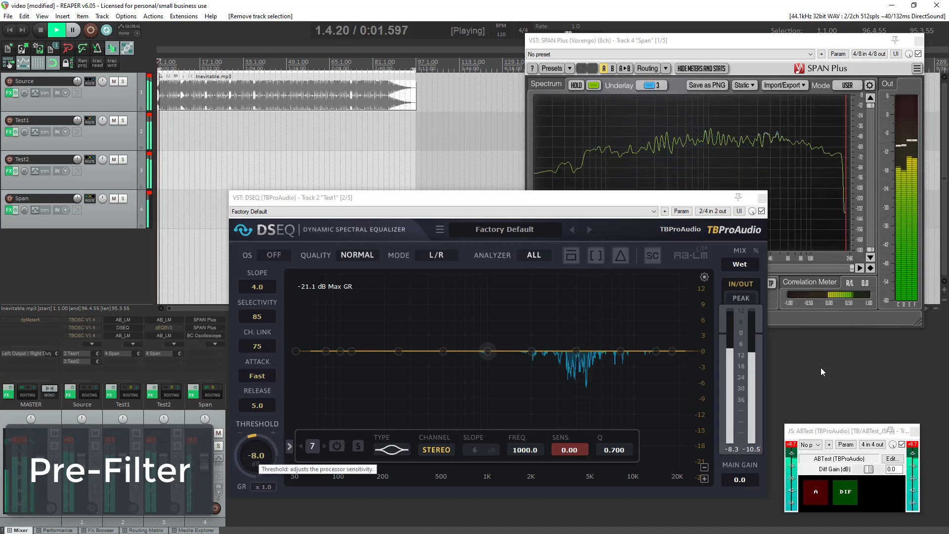
With threshold -10 dB, enable the bell pre-filter and try cuts and boosts near 1 kHz and 7.9 kHz
drag(256, 451, 256, 460)
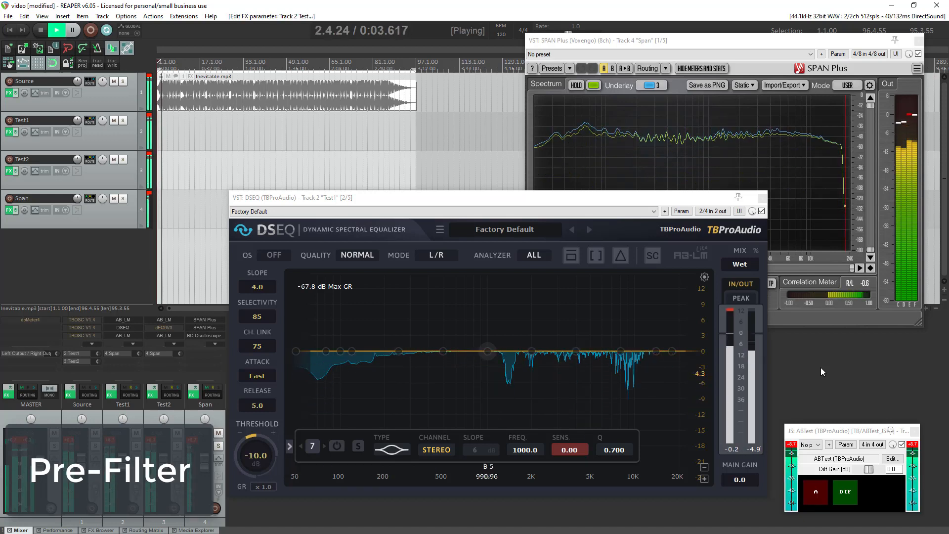
click(336, 446)
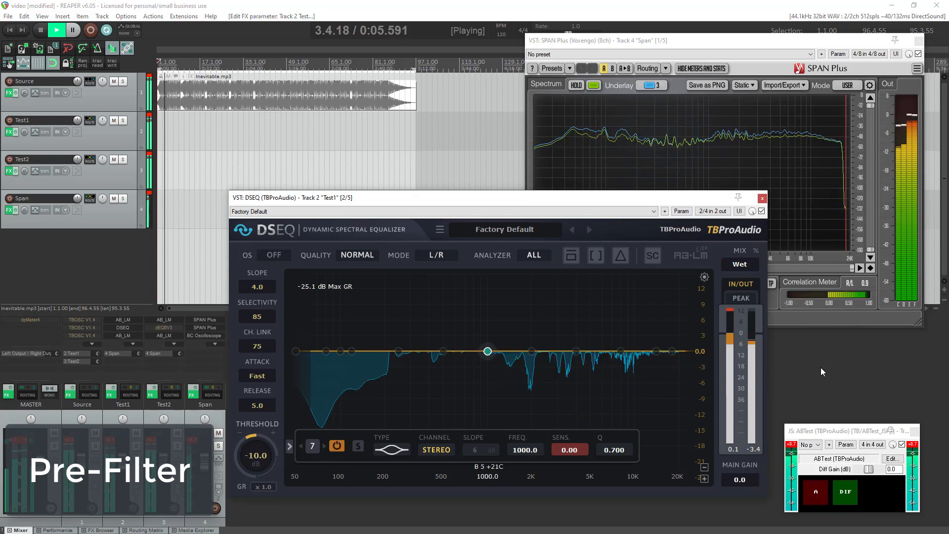
drag(487, 350, 488, 395)
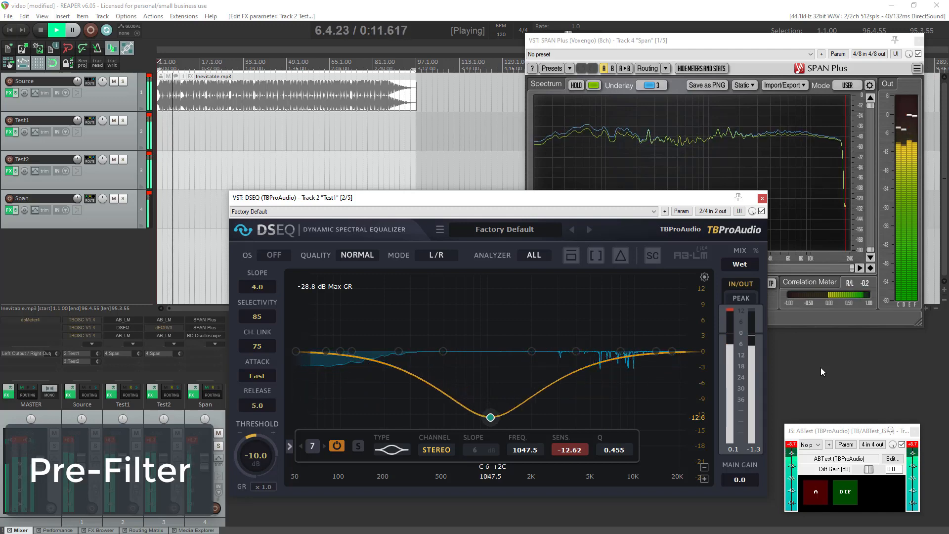
drag(490, 418, 493, 335)
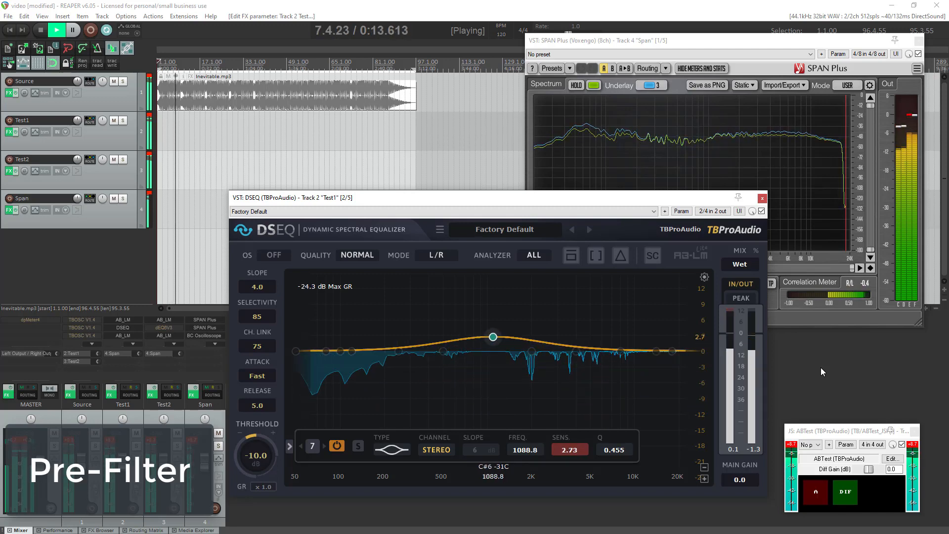
drag(493, 337, 495, 293)
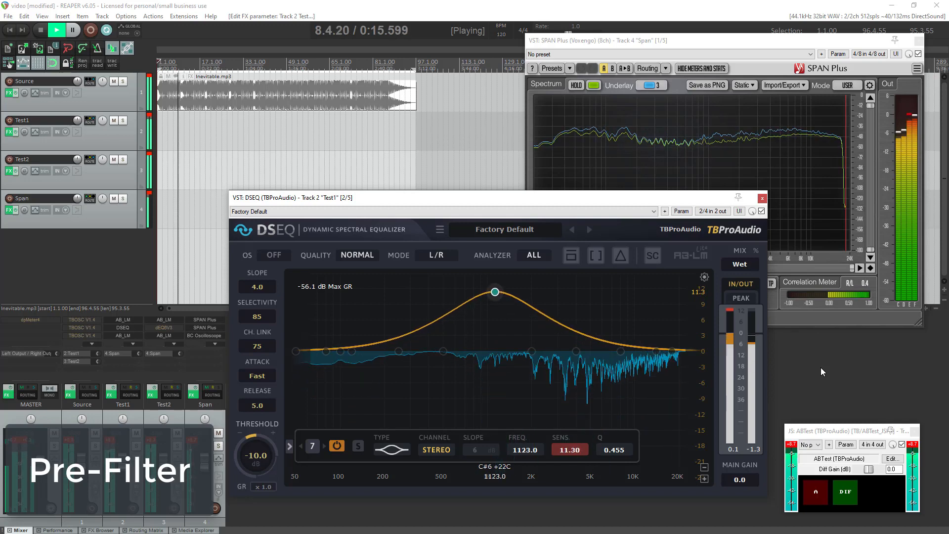
drag(495, 292, 494, 409)
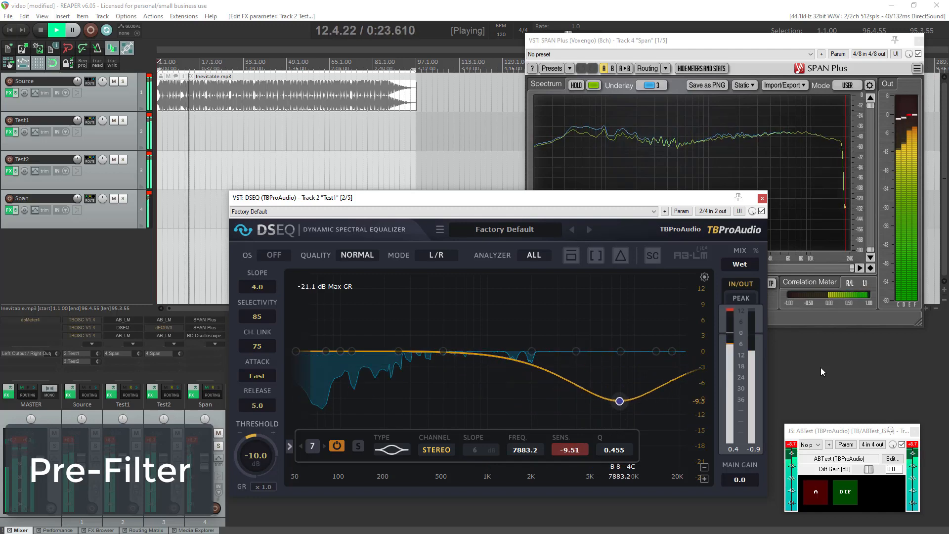
Boost the bell around 216 Hz, sweep it up to 1.25 and 5.5 kHz, then flatten it
drag(619, 400, 408, 423)
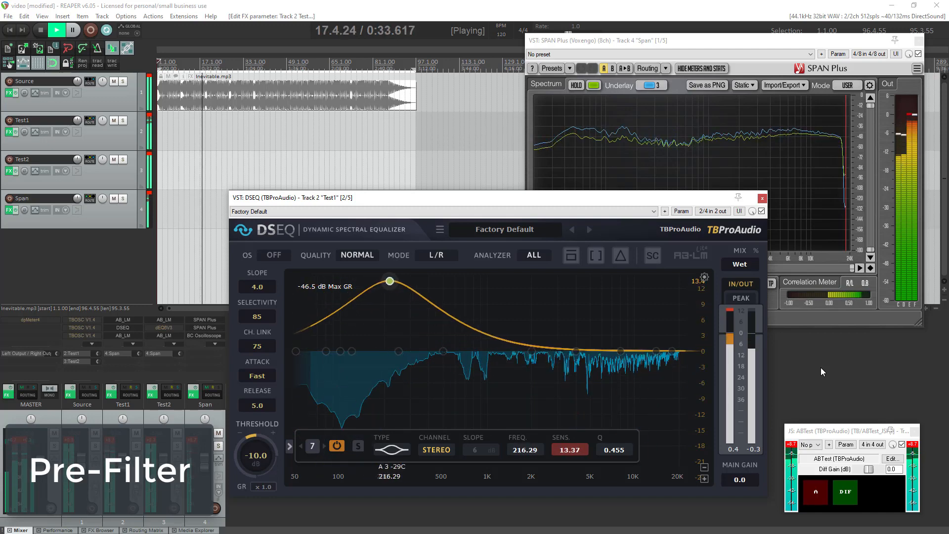
drag(390, 280, 502, 280)
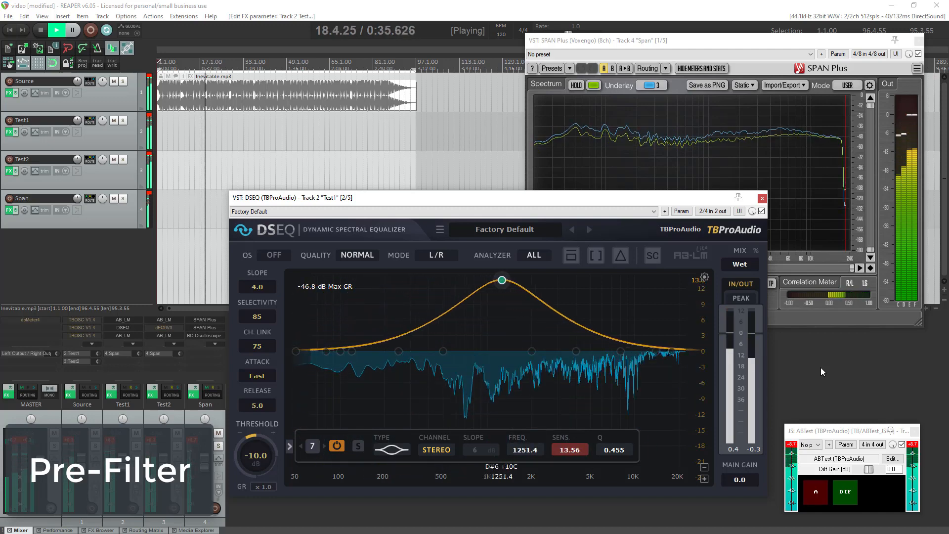
drag(502, 280, 576, 280)
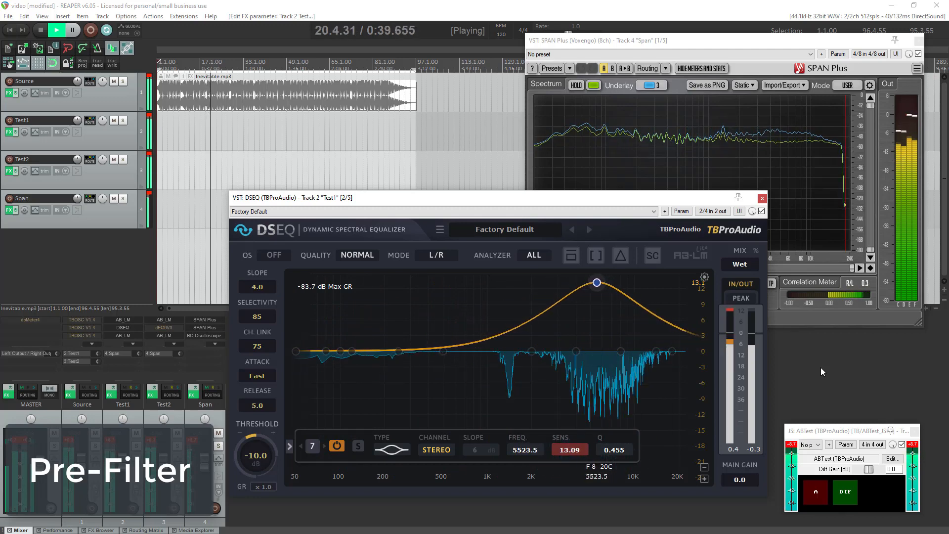
drag(596, 282, 591, 436)
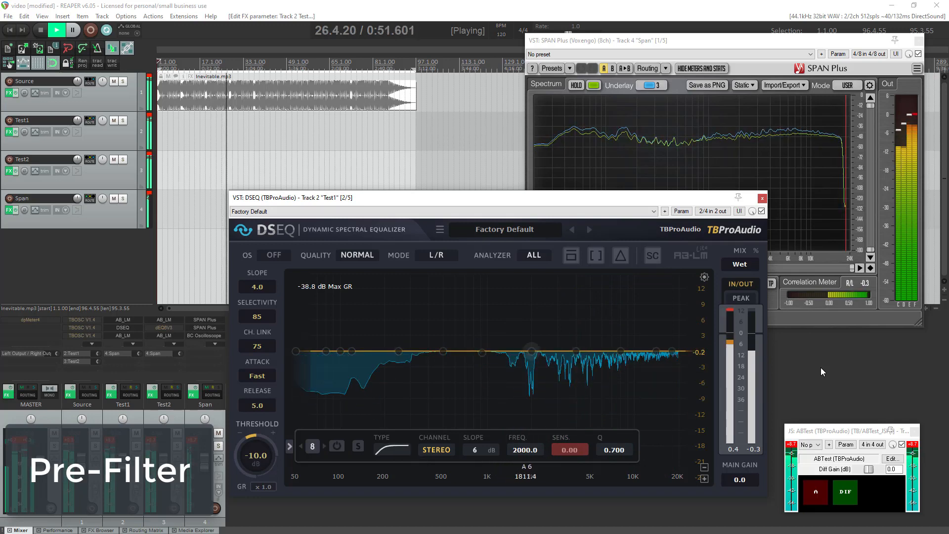
Enable a 24 dB high-pass pre-filter and sweep its cutoff between about 800 Hz and 2.9 kHz
click(336, 445)
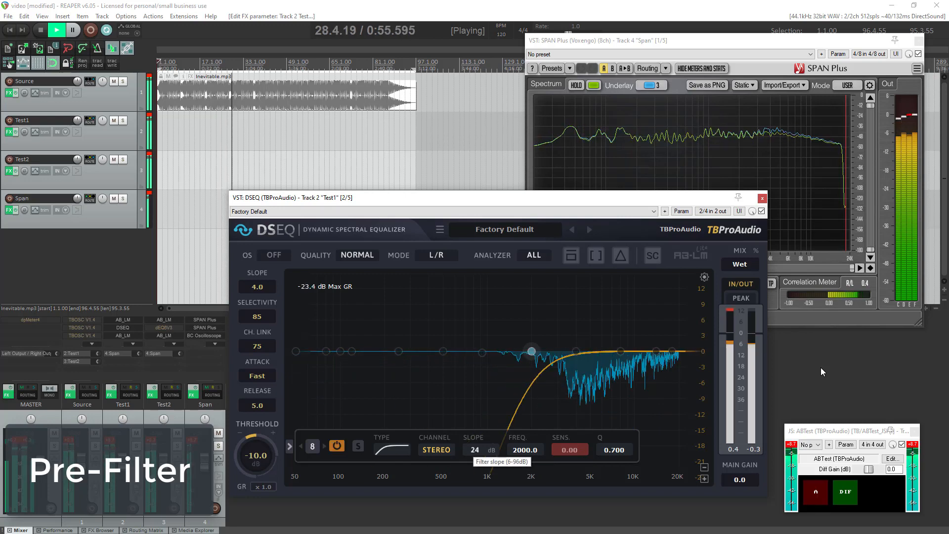
drag(531, 351, 474, 358)
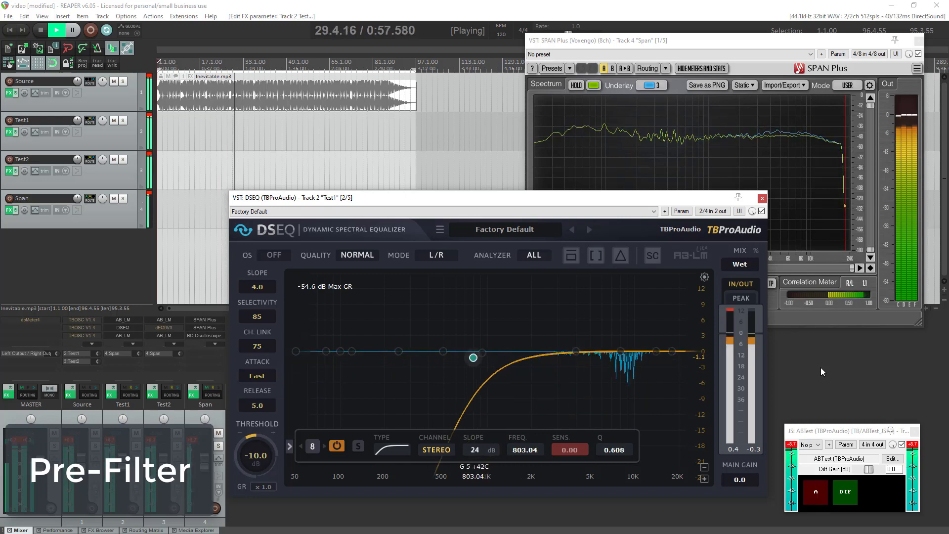
drag(474, 358, 398, 325)
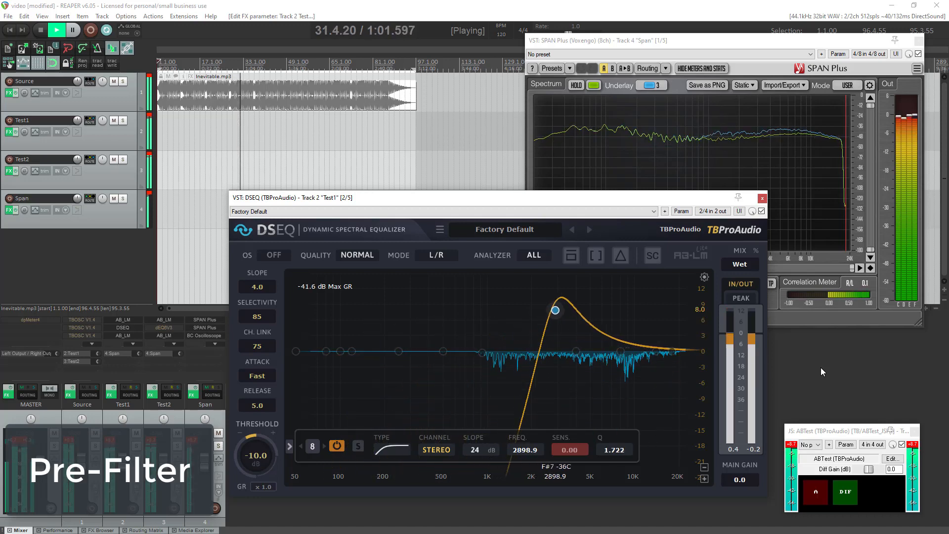
drag(554, 310, 631, 301)
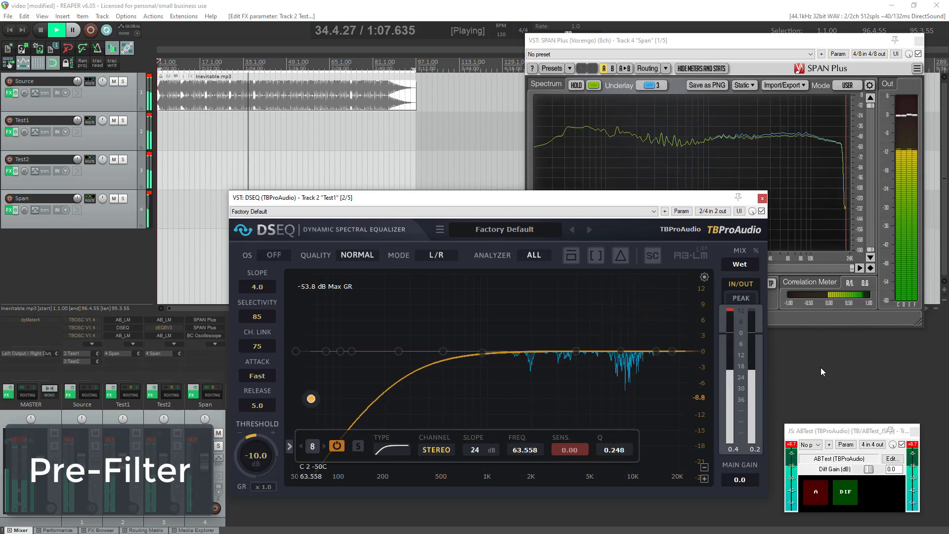
Sweep the high-pass down to about 63 Hz with a resonant bump, then back up near 630 Hz
drag(311, 398, 305, 324)
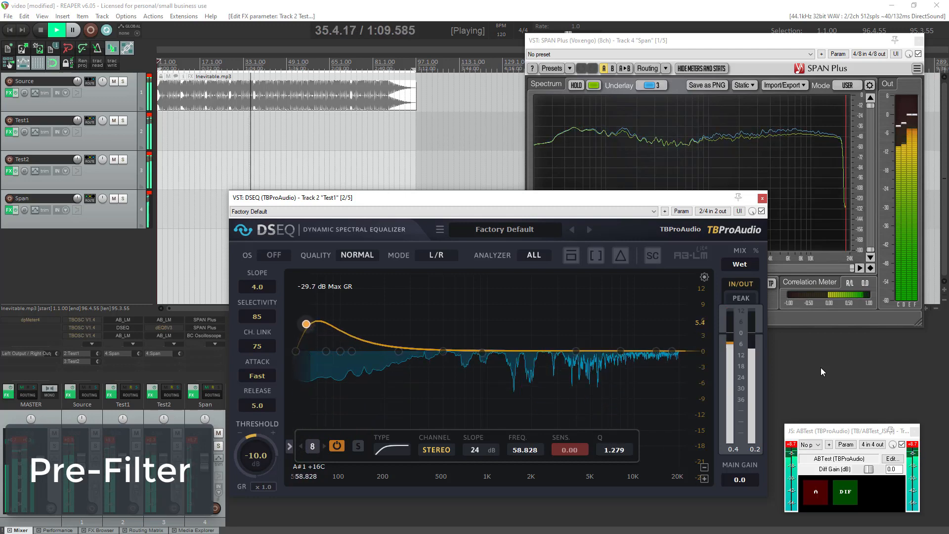
drag(305, 325, 424, 313)
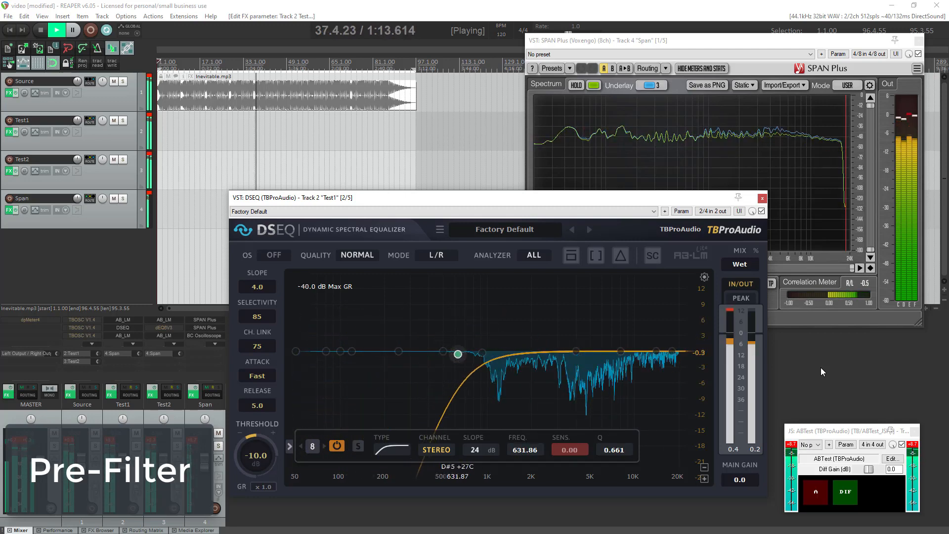
drag(457, 351, 528, 351)
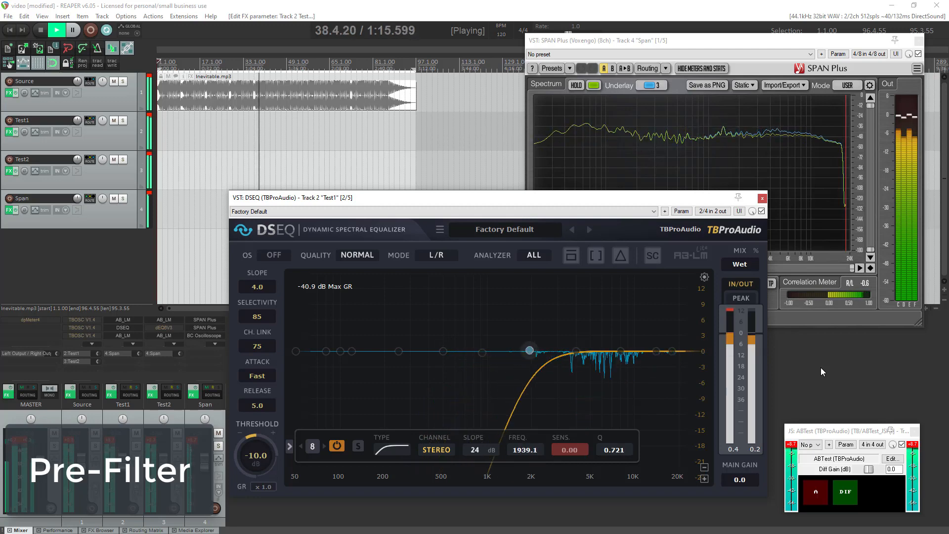